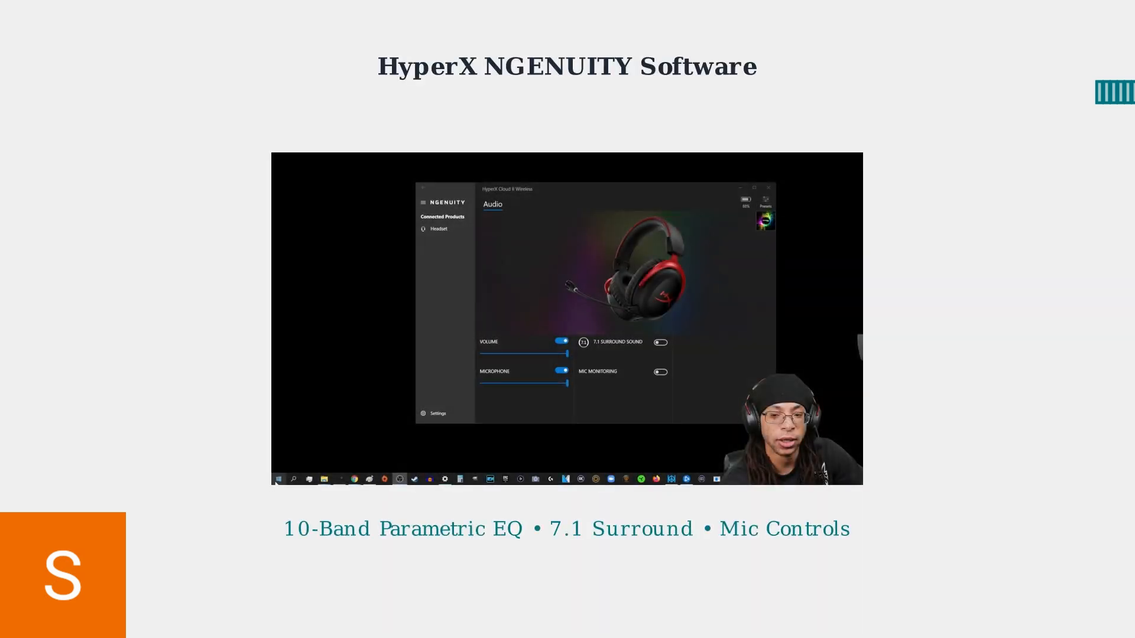
- Move from the HyperX NGENUITY slide to the Equalizer APO slide
{"action": "key", "text": "Right"}
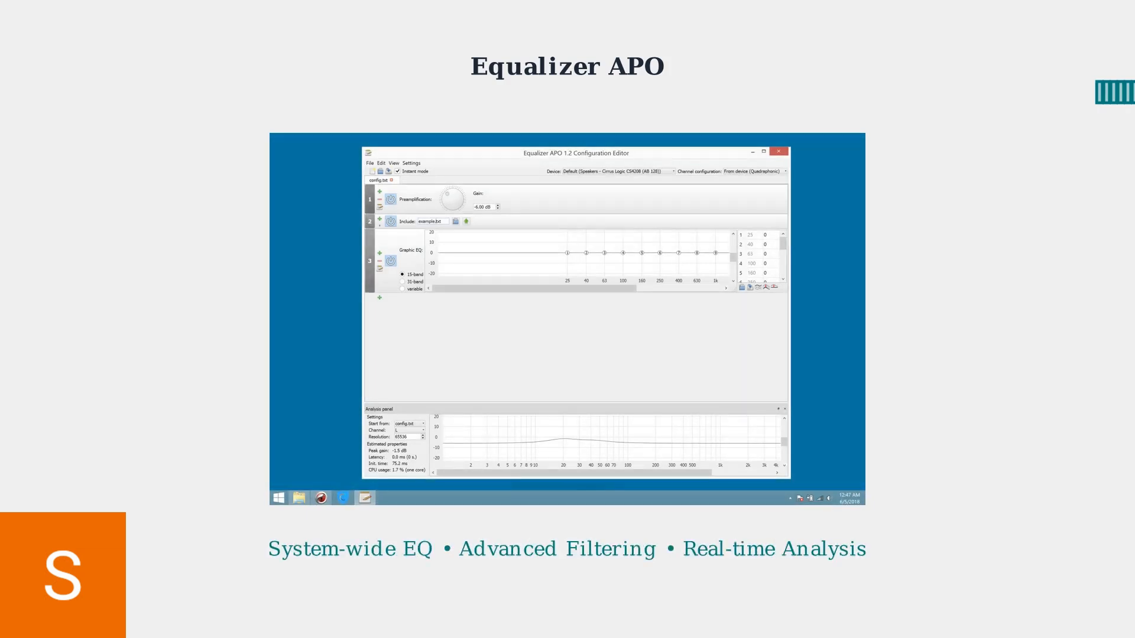